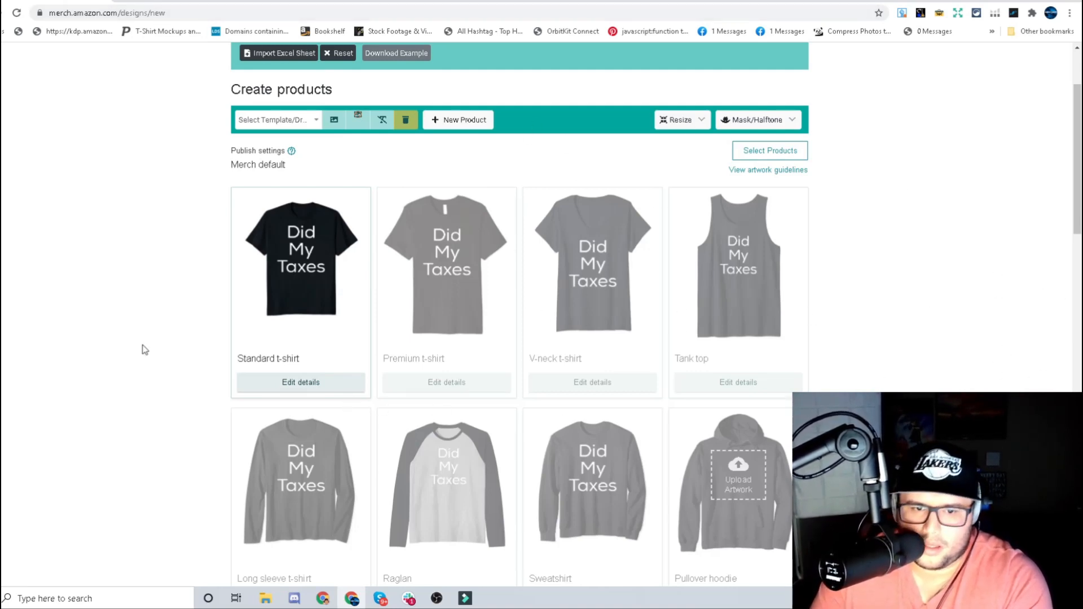
pyautogui.moveTo(289, 370)
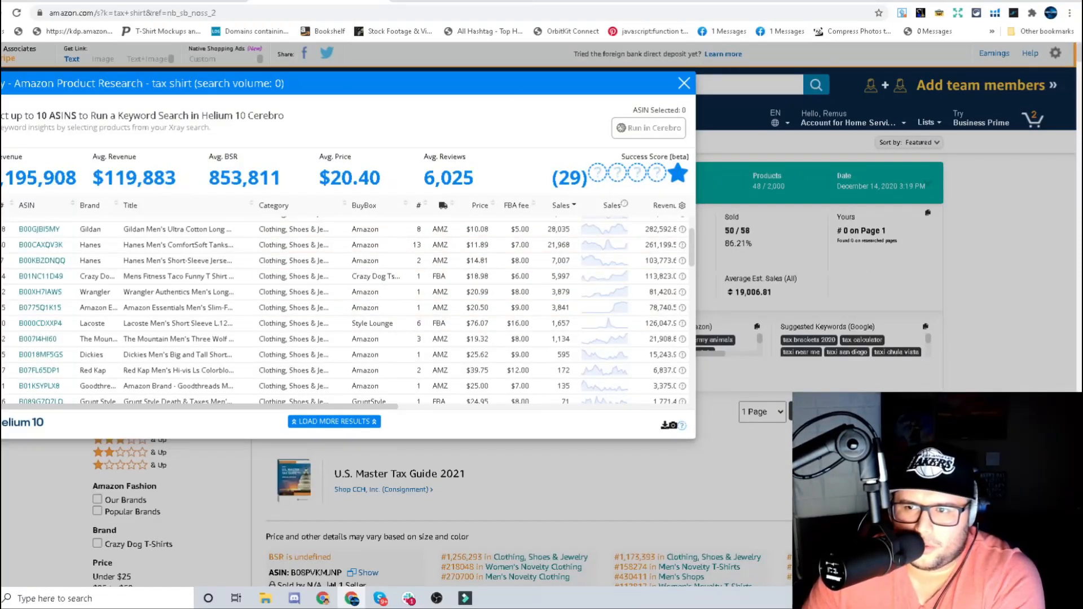
pyautogui.moveTo(996, 13)
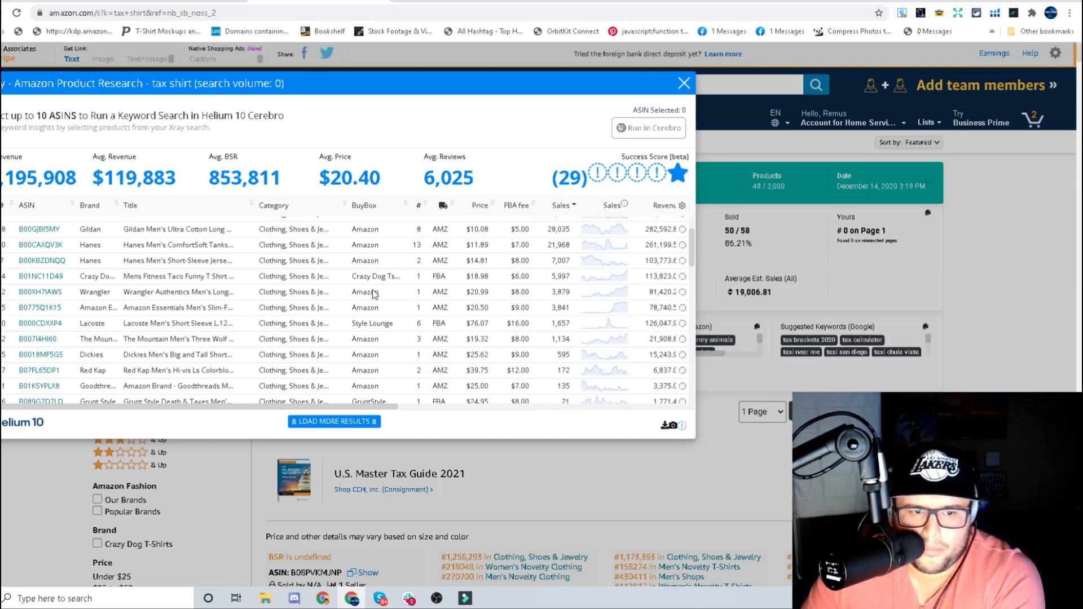
pyautogui.moveTo(396, 100)
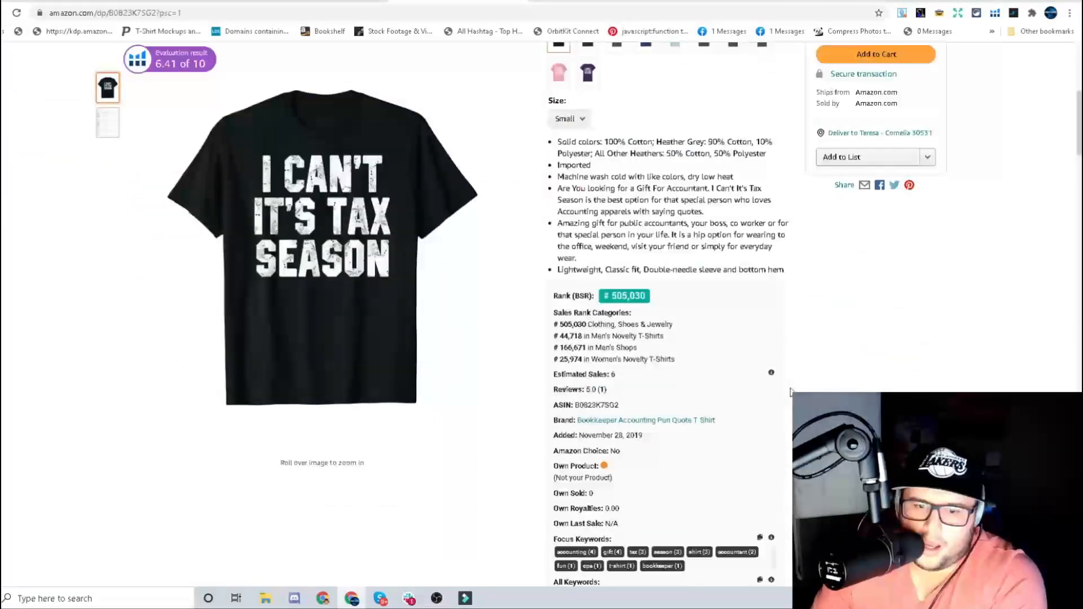
pyautogui.scroll(-3)
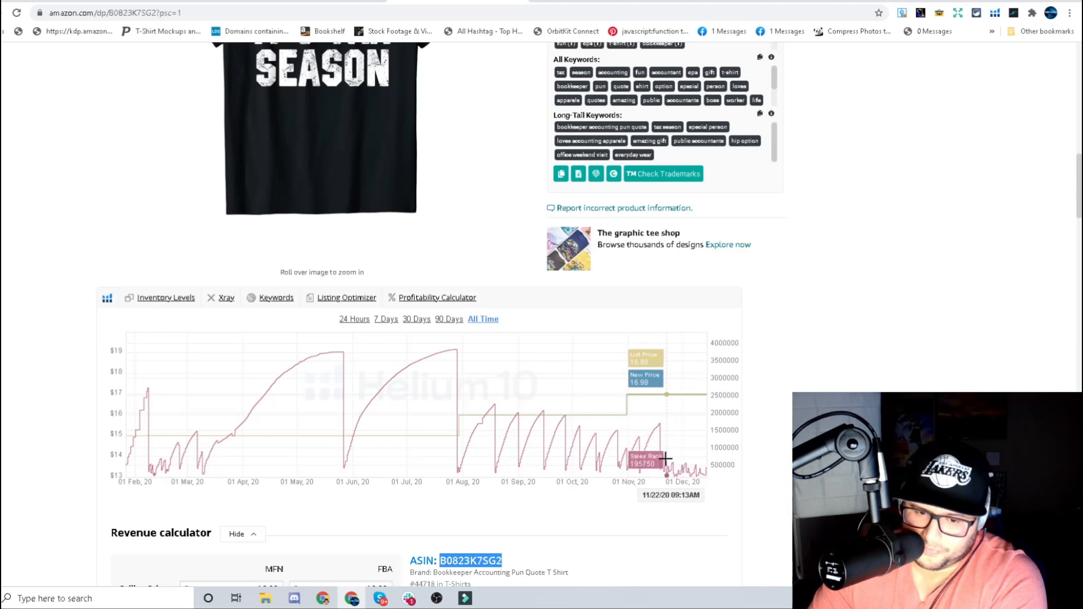
pyautogui.moveTo(652, 440)
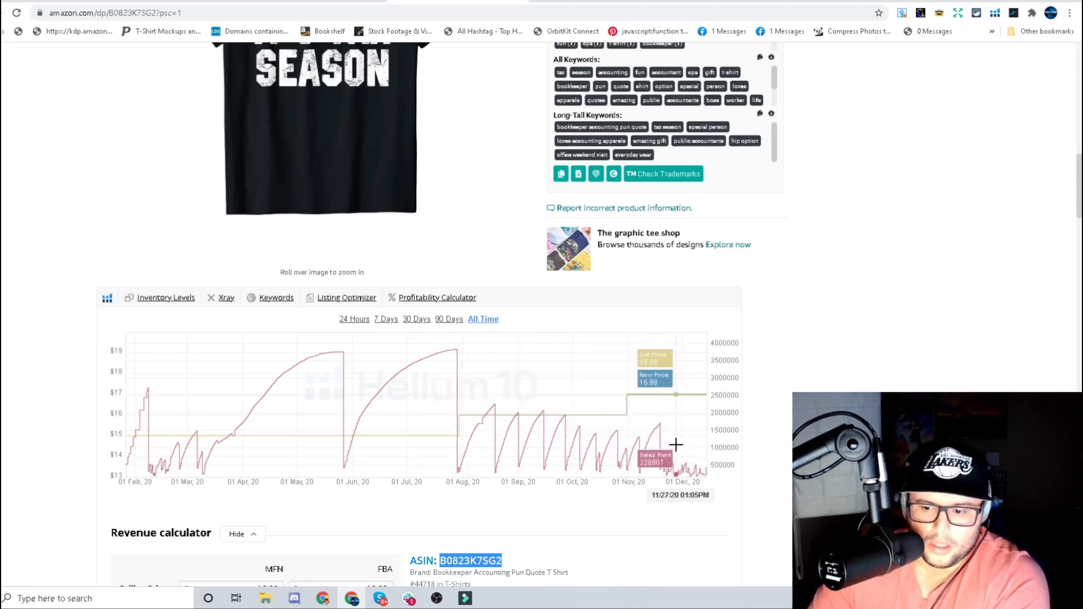
pyautogui.moveTo(467, 415)
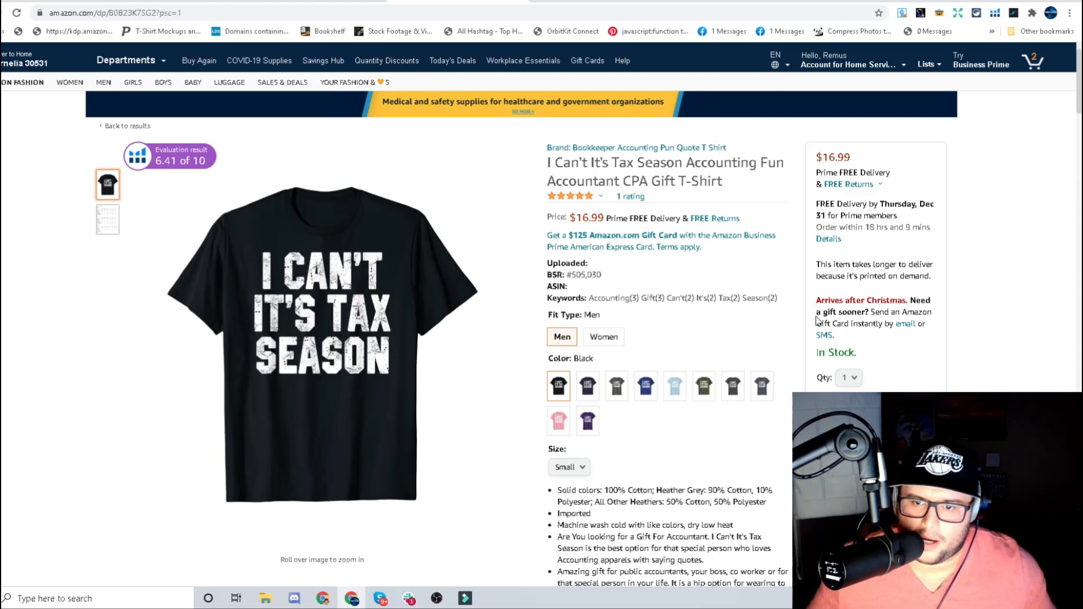
pyautogui.moveTo(724, 192)
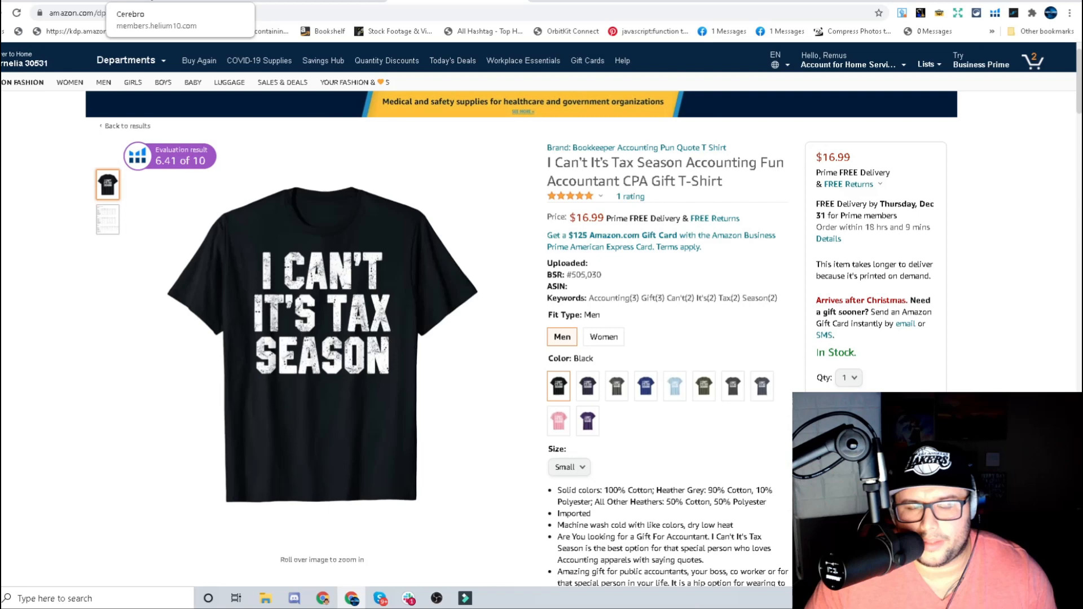
# Scroll Cerebro's keyword list and view the 'tax season shirts' search volume history chart
pyautogui.click(130, 13)
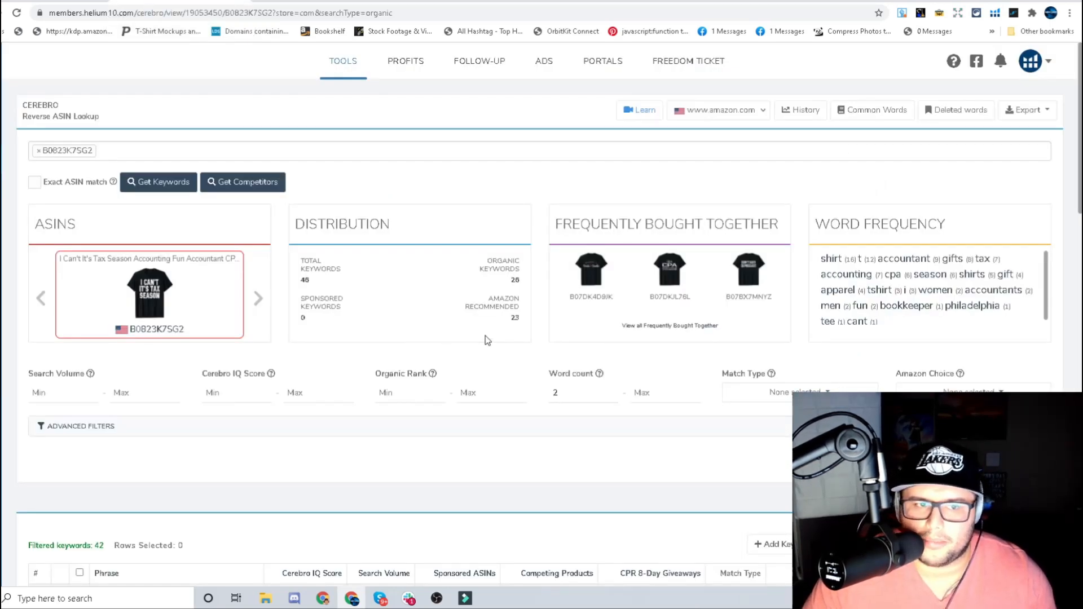
pyautogui.moveTo(582, 330)
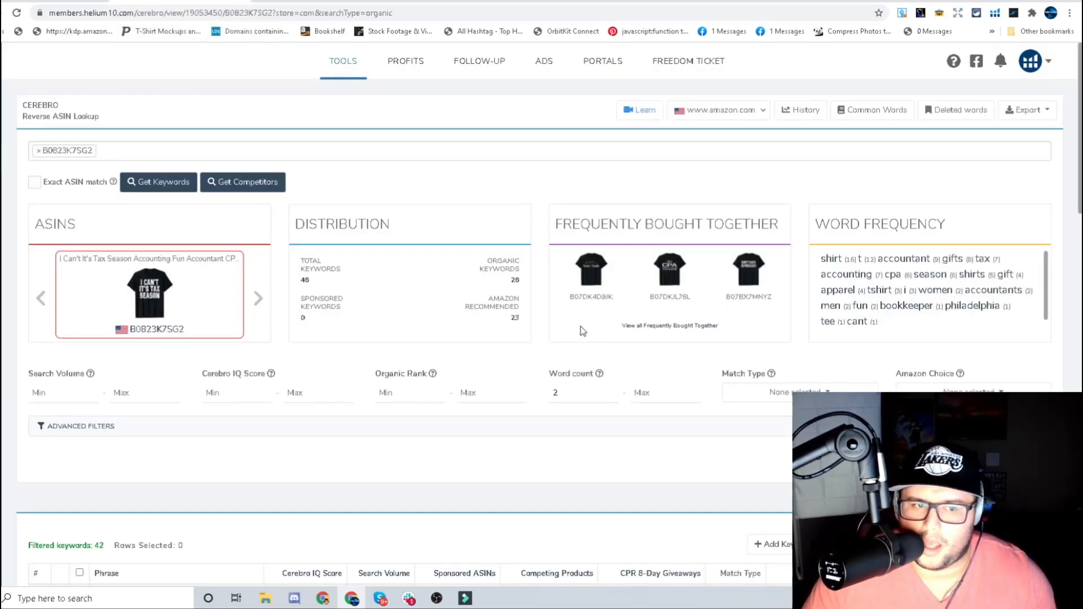
pyautogui.scroll(-3)
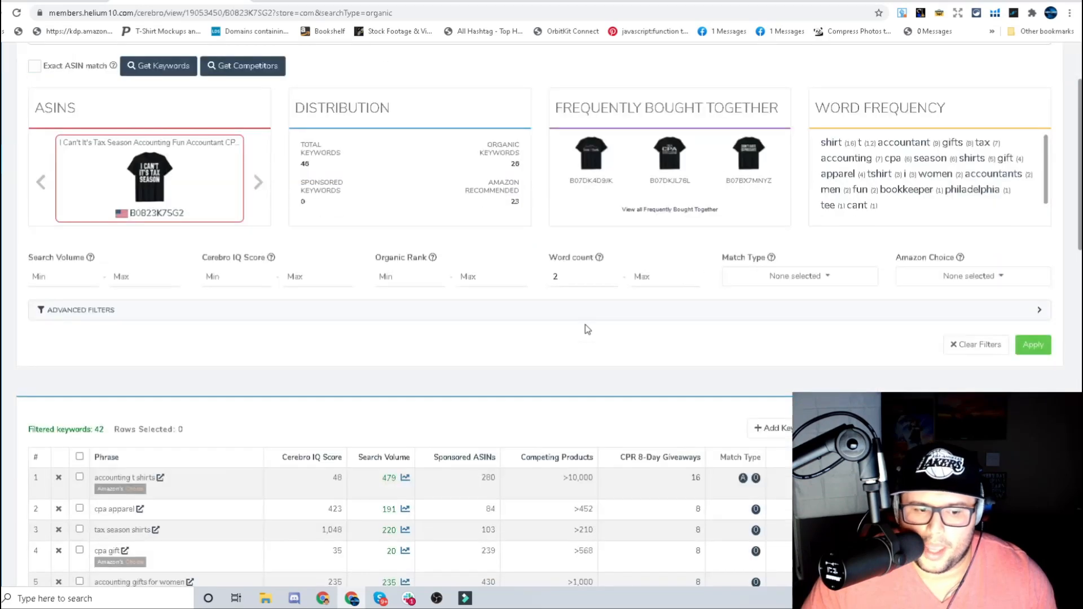
pyautogui.scroll(-3)
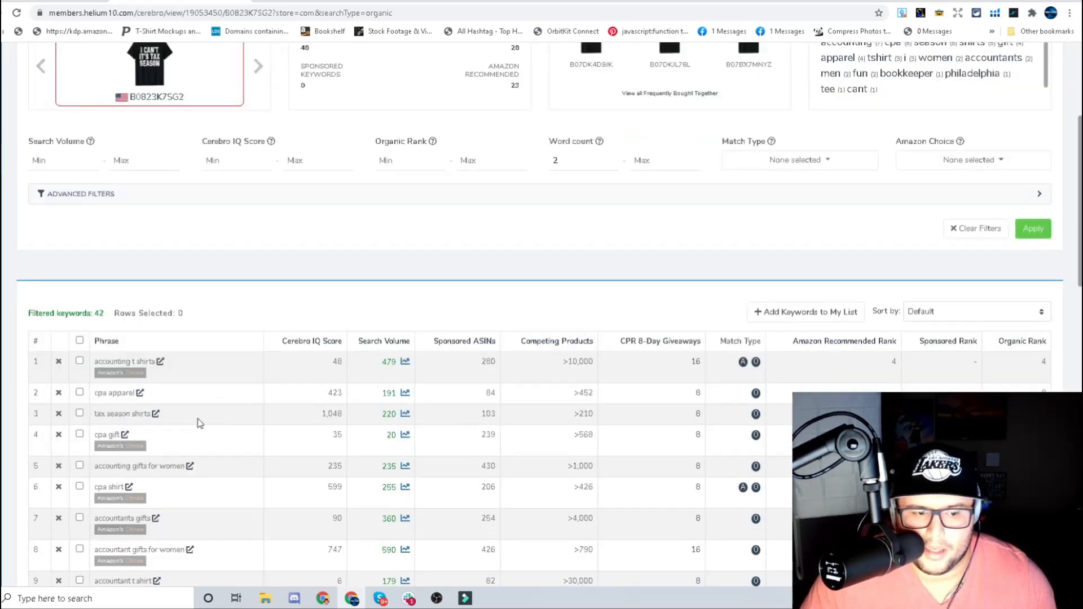
pyautogui.moveTo(230, 425)
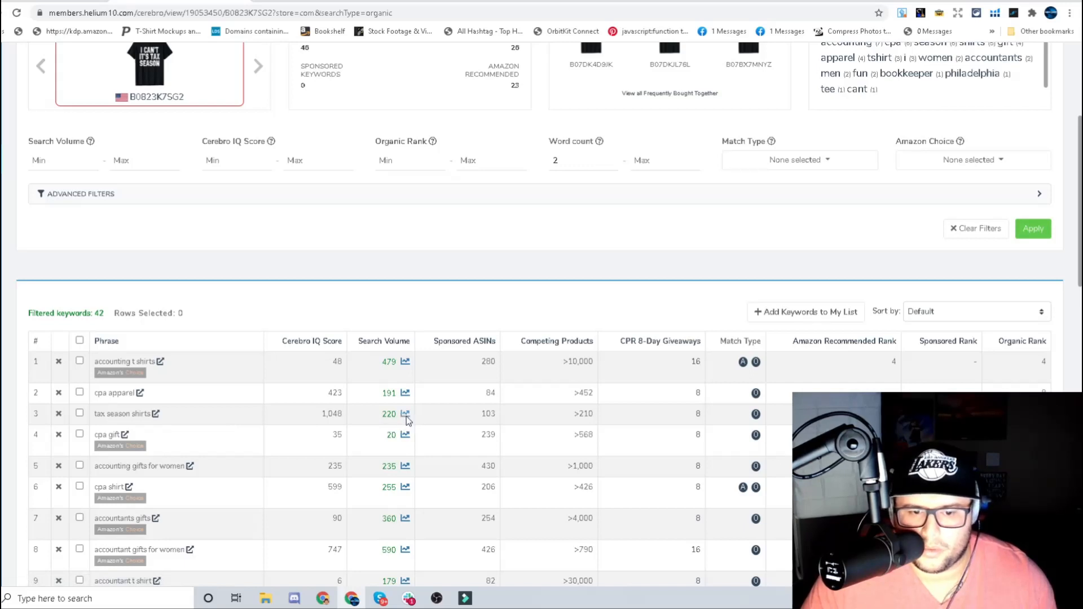
pyautogui.click(405, 415)
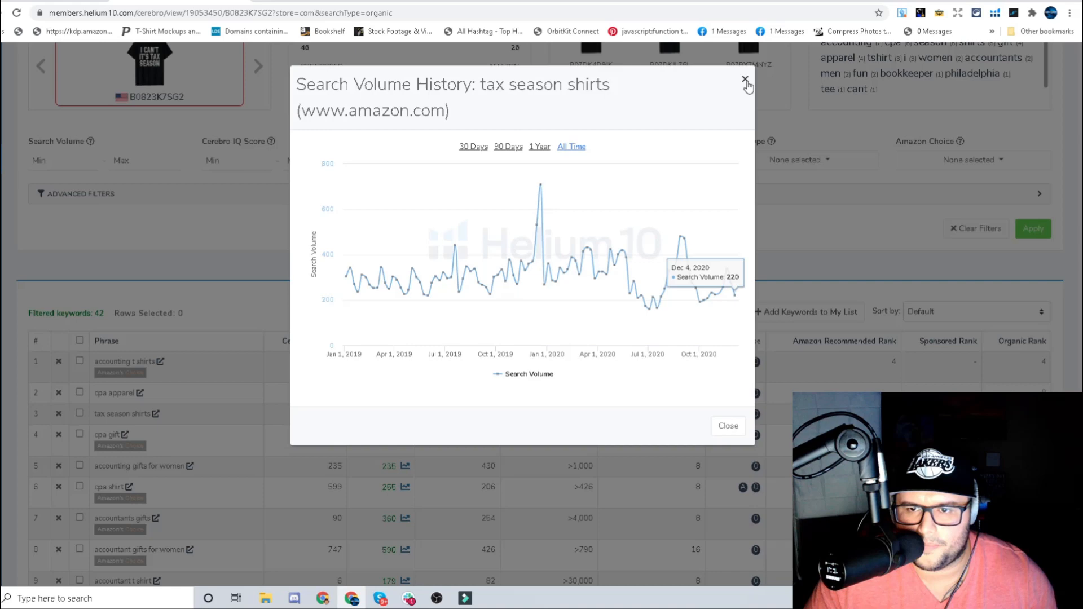
pyautogui.click(745, 81)
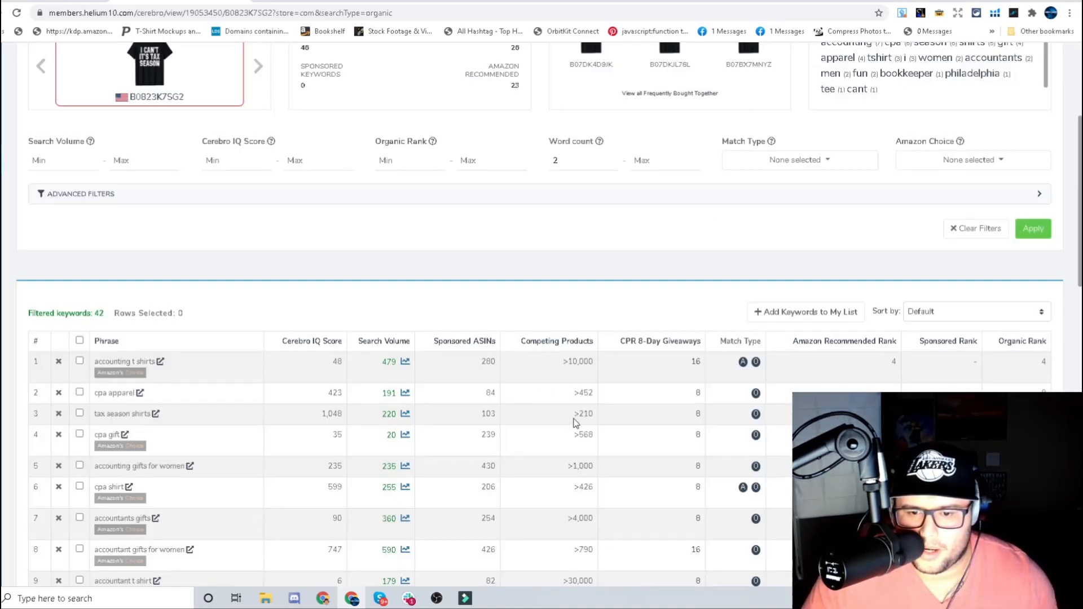
# Note the competing products figure and highlight 'tax season' in the phrase list
pyautogui.doubleClick(582, 413)
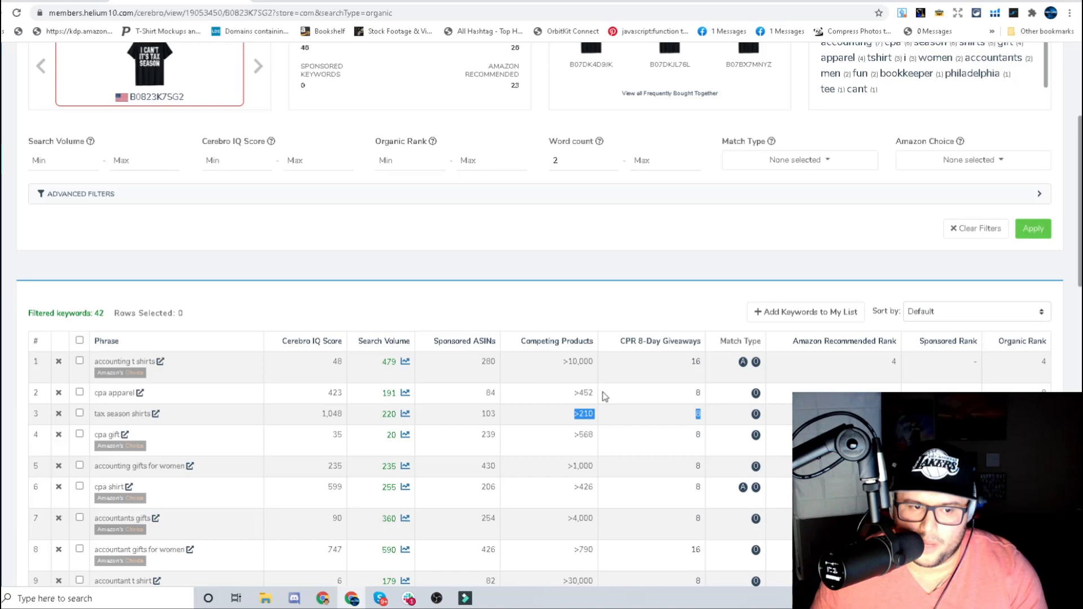
pyautogui.moveTo(598, 395)
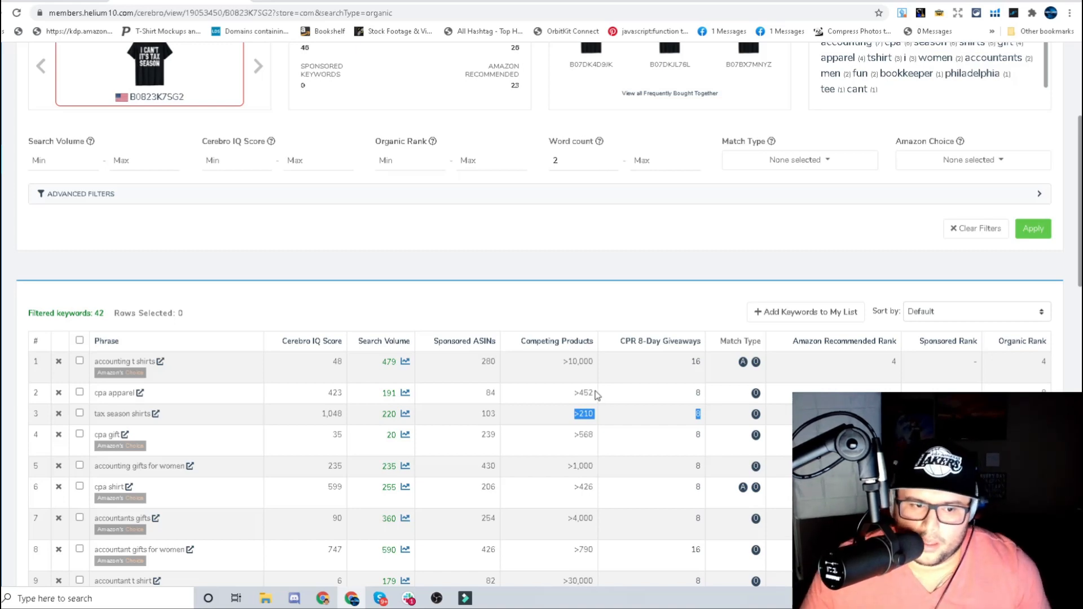
pyautogui.scroll(-3)
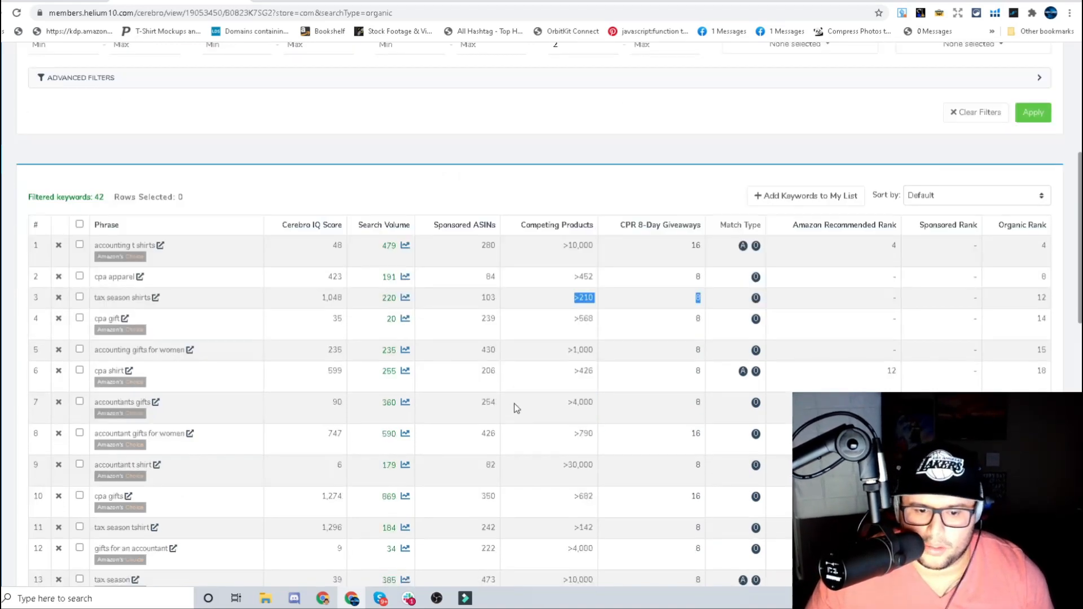
pyautogui.scroll(-3)
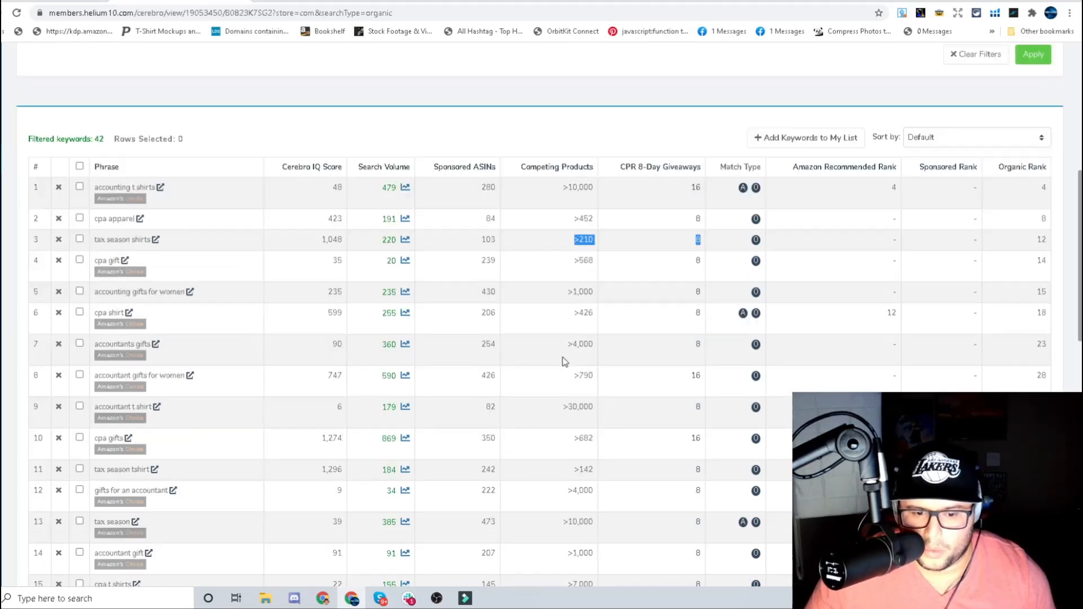
pyautogui.scroll(-3)
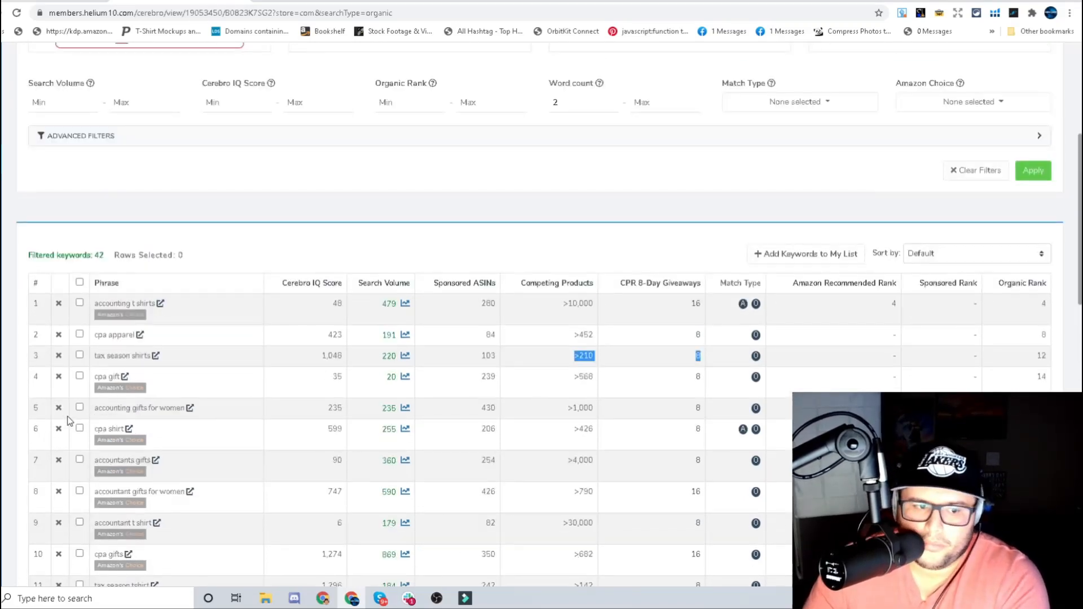
pyautogui.doubleClick(111, 355)
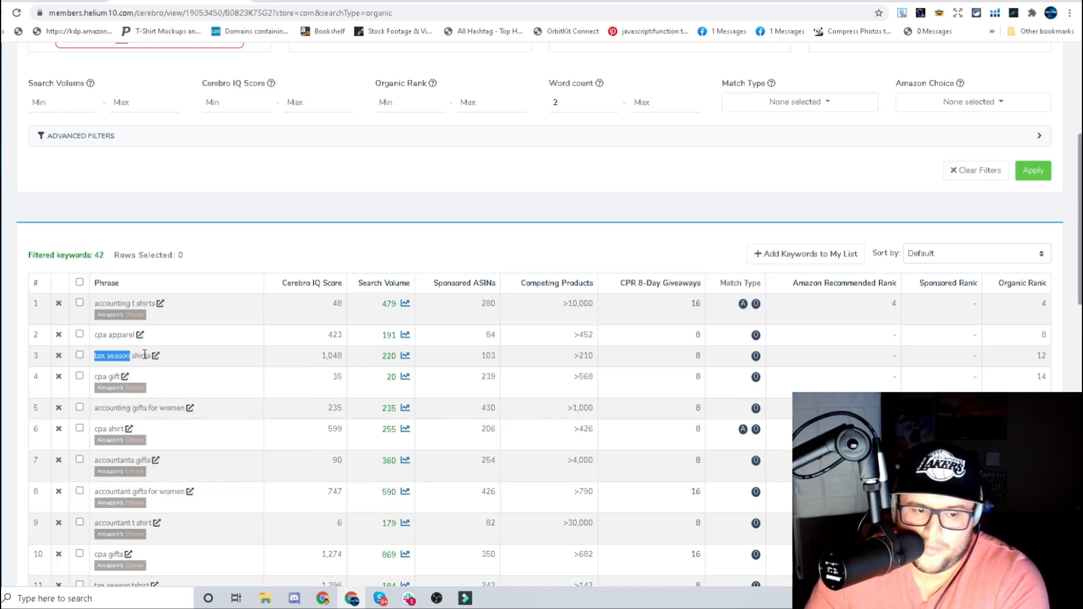
pyautogui.moveTo(196, 310)
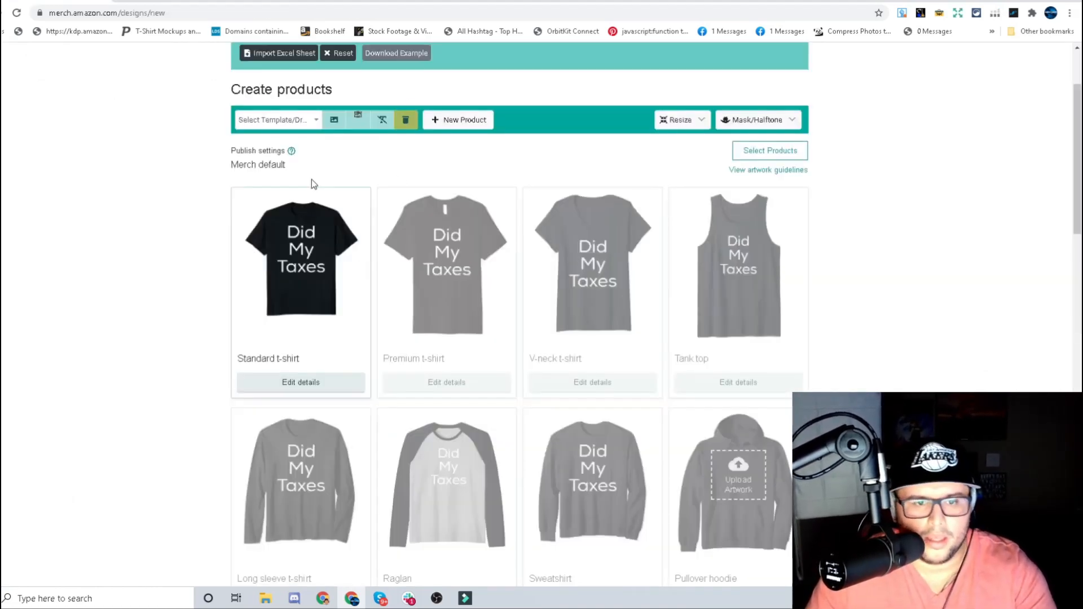
# Set the Brand to 'Tax Season Co' and begin the design title with 'Tax Season'
pyautogui.click(301, 381)
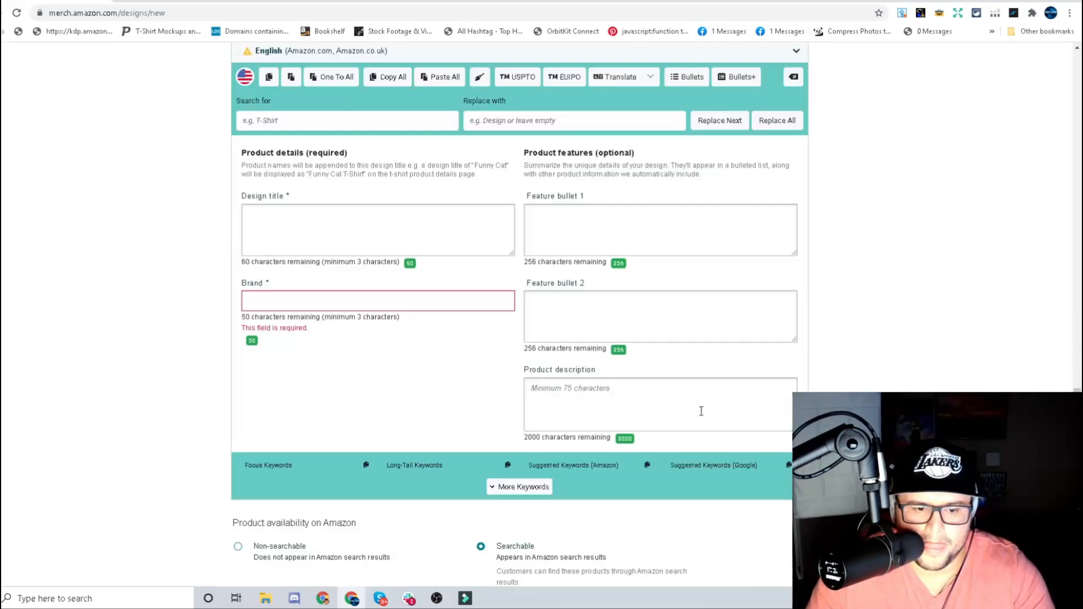
pyautogui.write('tax season')
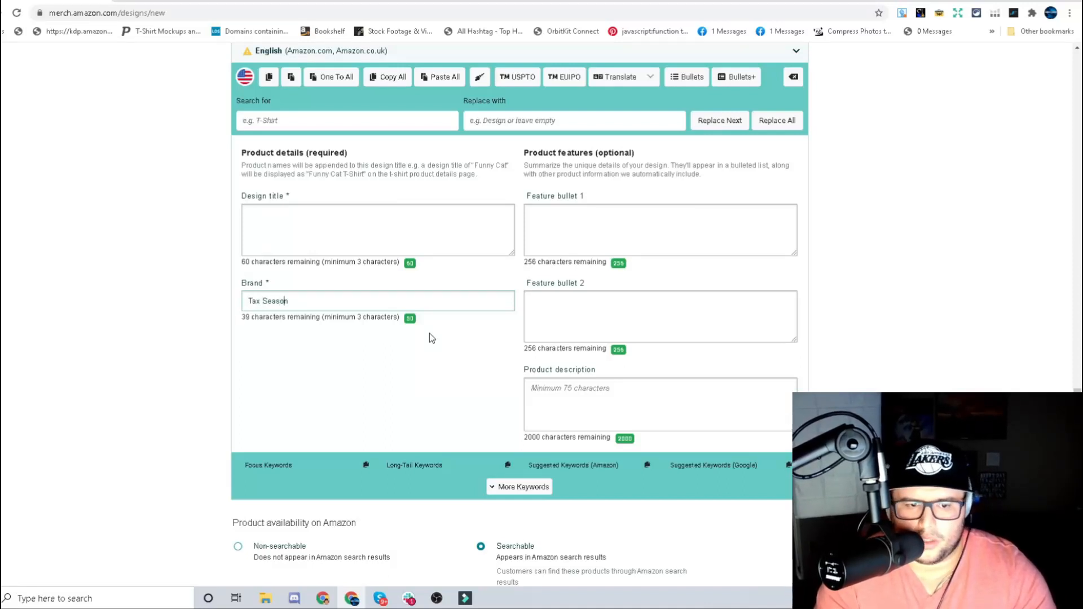
pyautogui.write('" "')
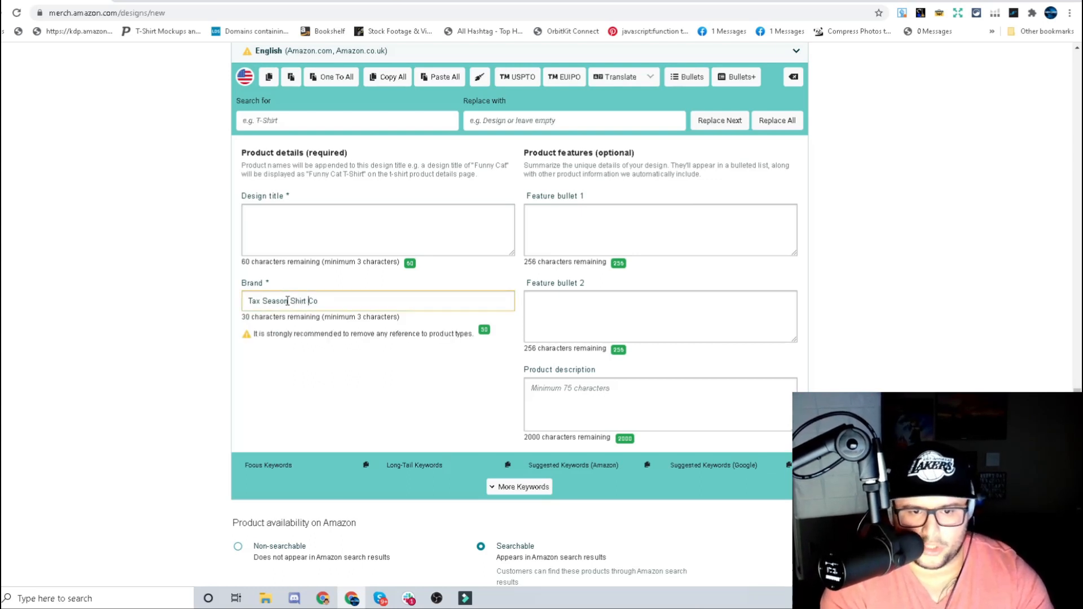
pyautogui.press('Backspace')
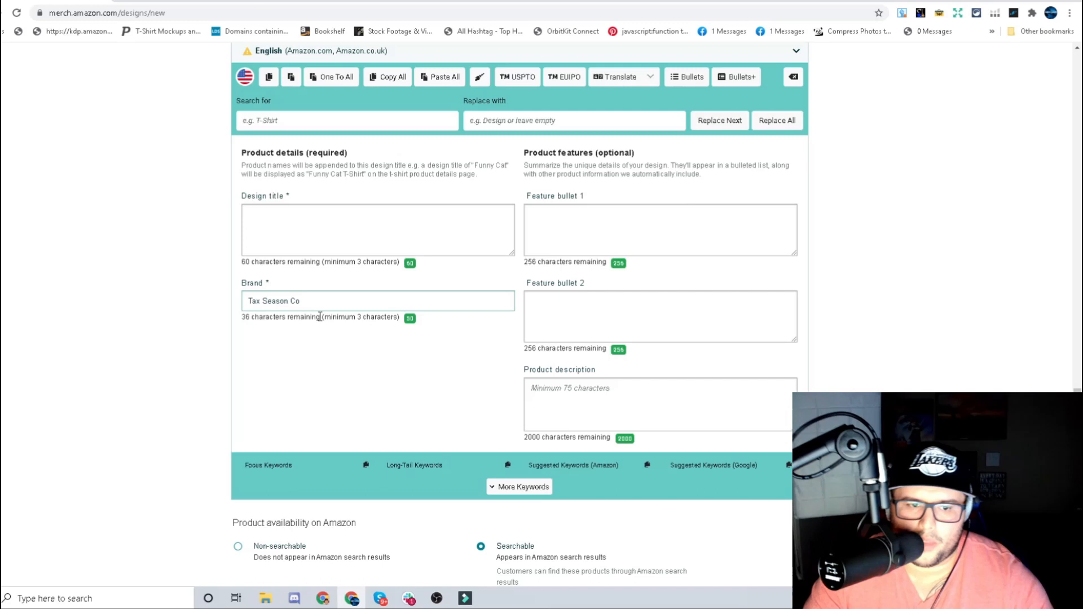
pyautogui.doubleClick(270, 301)
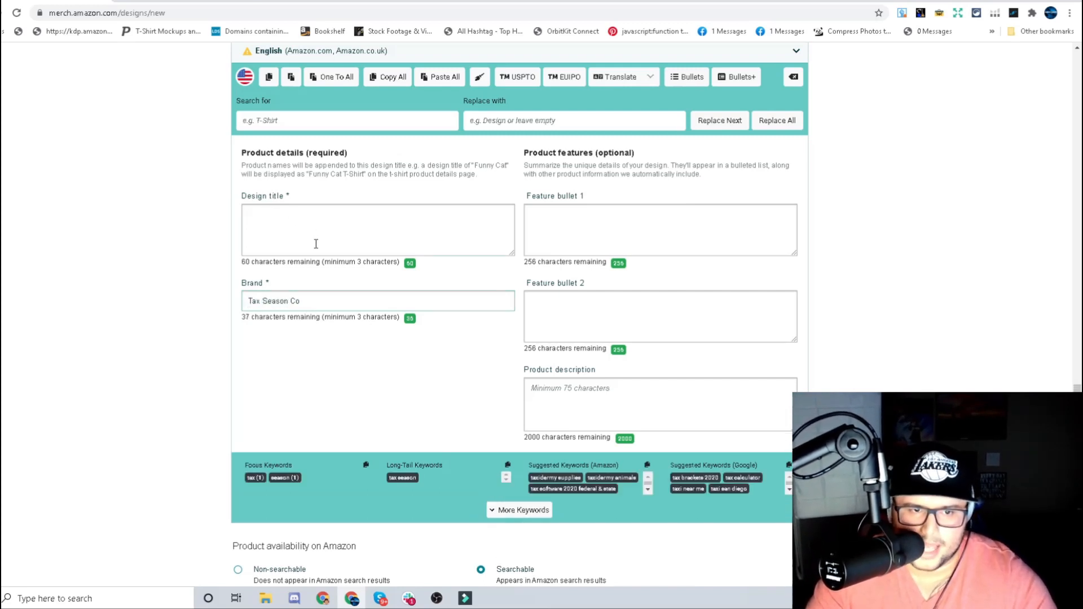
pyautogui.write('Tax Season')
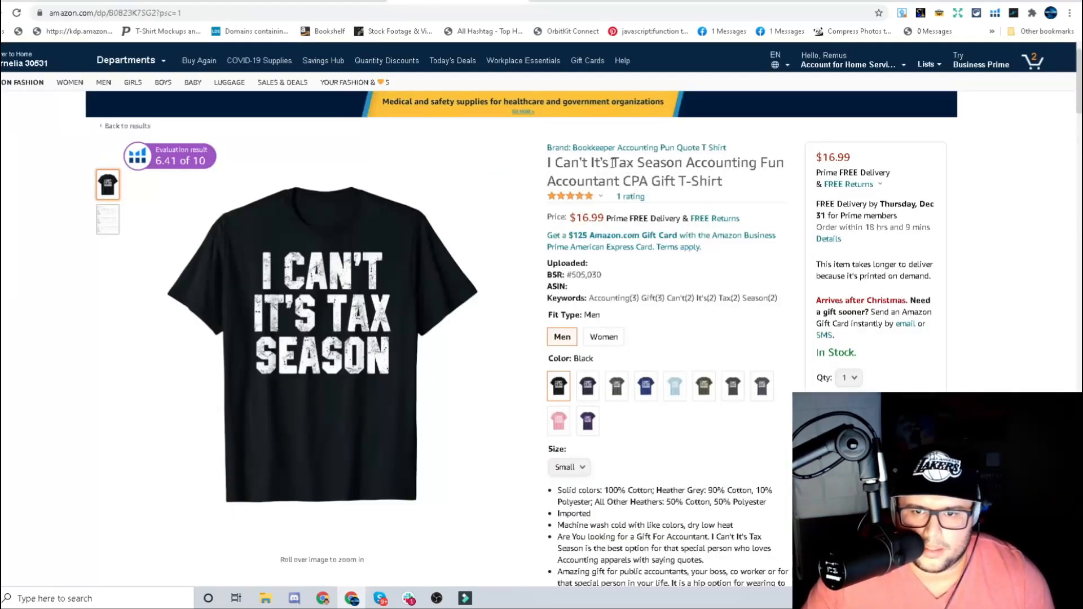
# Pick out the 'tax season' and 'accounting' phrases from Cerebro's keyword list
pyautogui.doubleClick(647, 163)
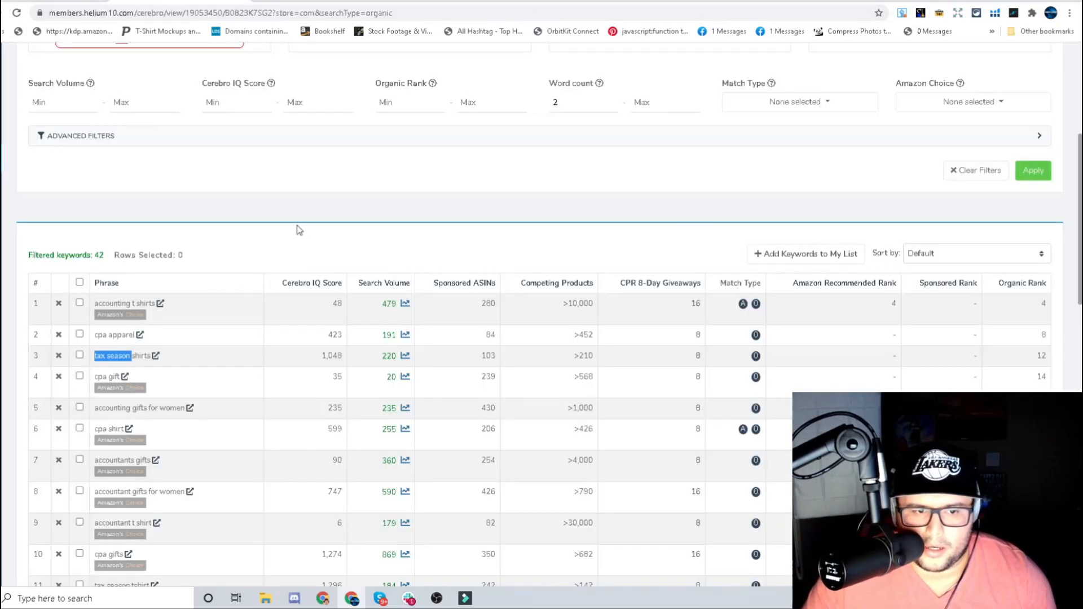
pyautogui.scroll(-3)
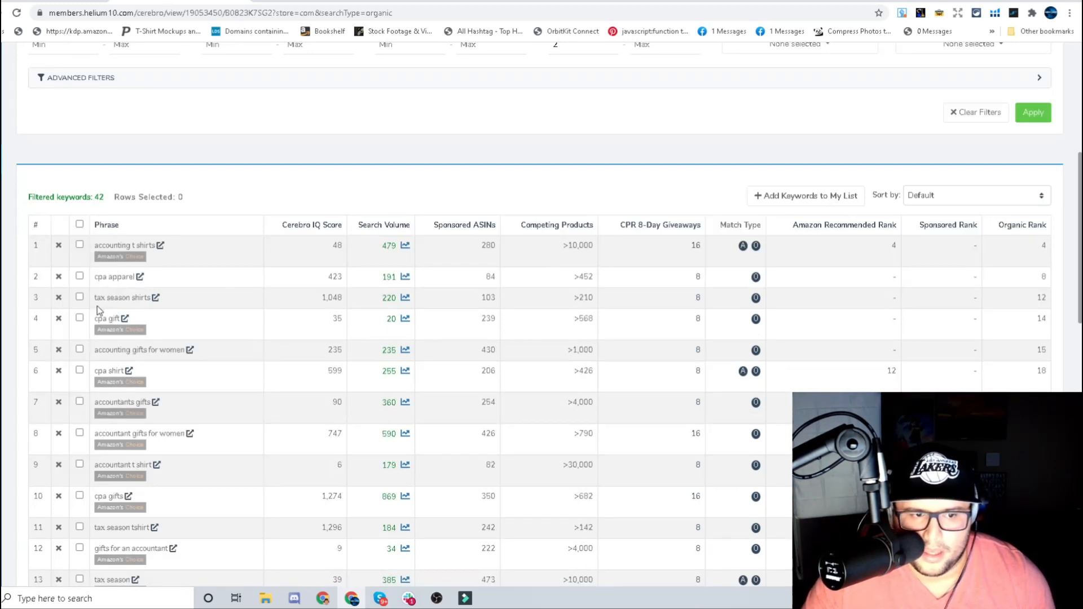
pyautogui.moveTo(99, 354)
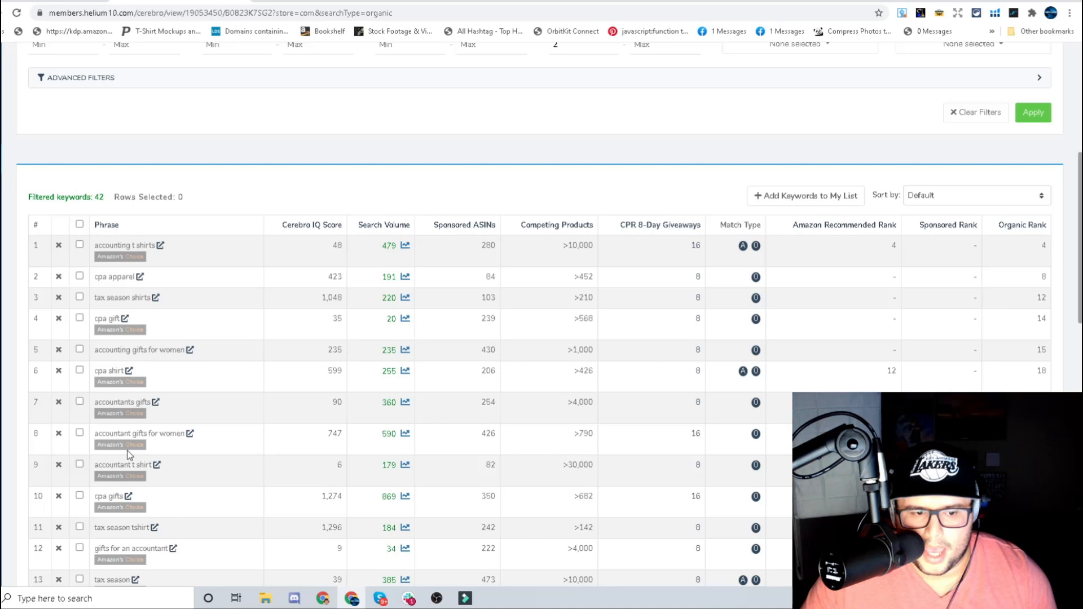
pyautogui.moveTo(119, 476)
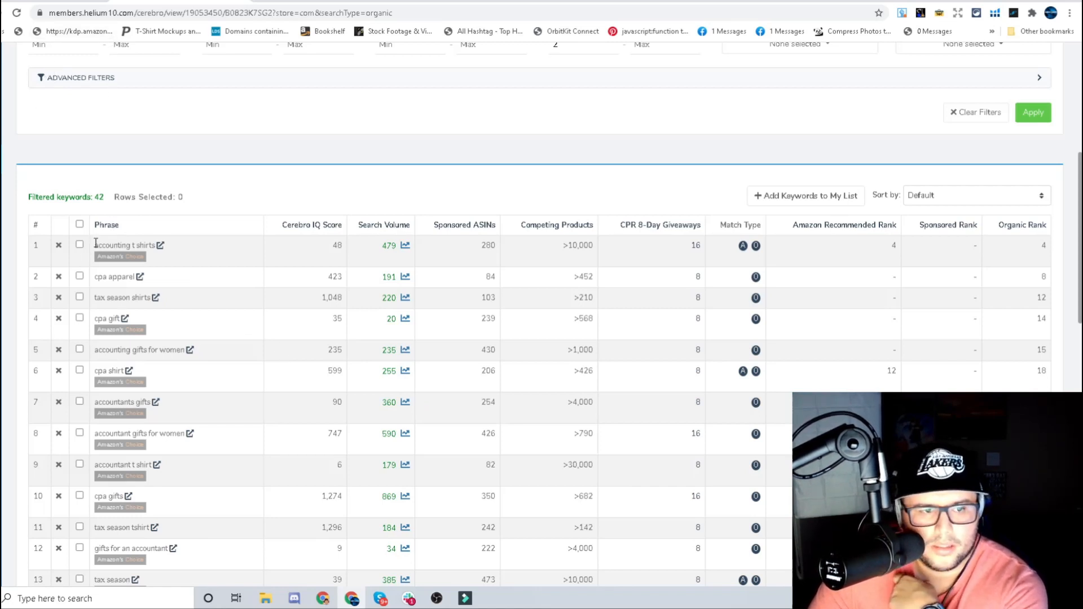
pyautogui.doubleClick(110, 245)
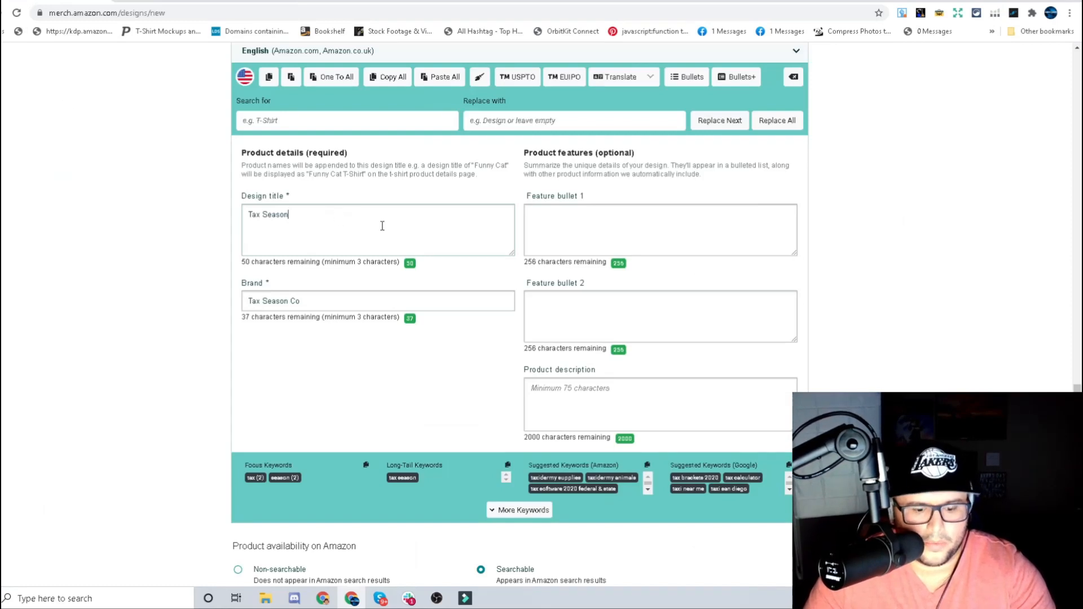
# Extend the design title after 'Tax Season' with 'Accounting' and 'CPA gifts'
pyautogui.write('accounting')
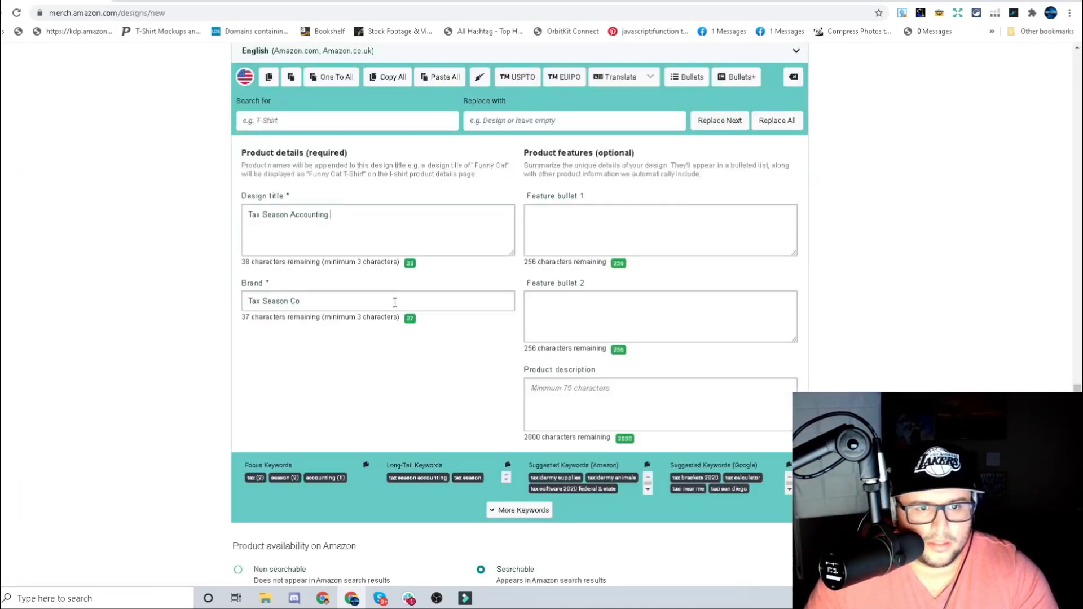
pyautogui.write('pa gifts')
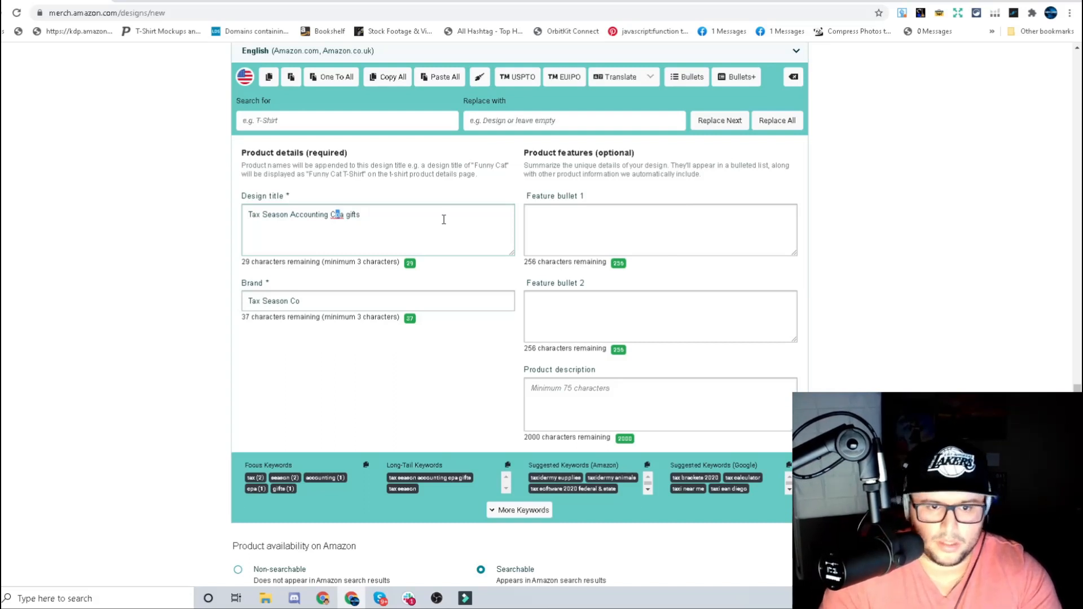
pyautogui.write('CPA')
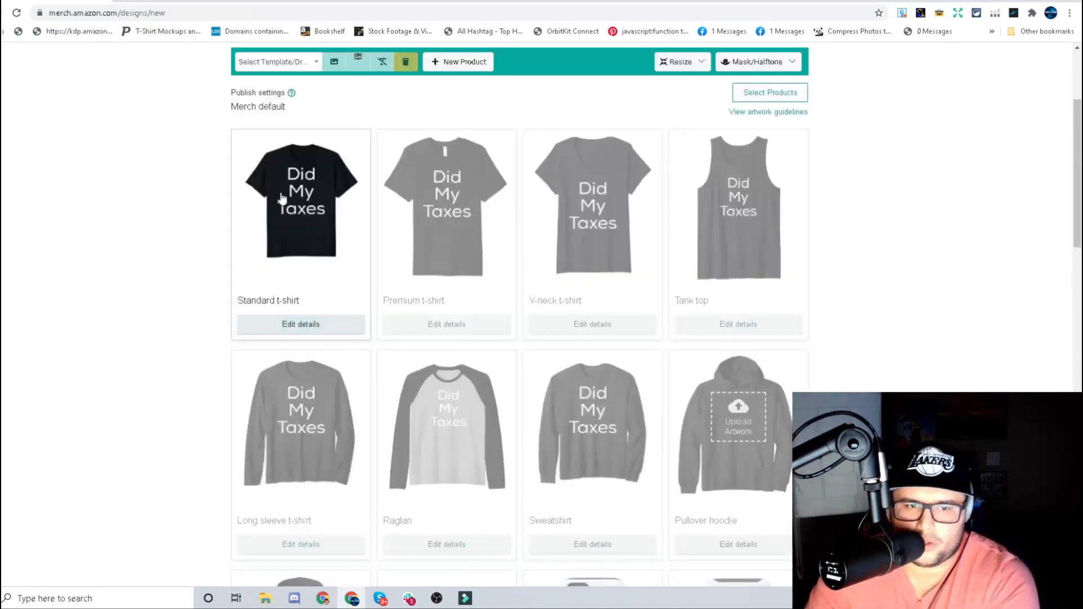
# Prefix the design title with 'Did My Taxes', leaving 5 characters
pyautogui.scroll(-3)
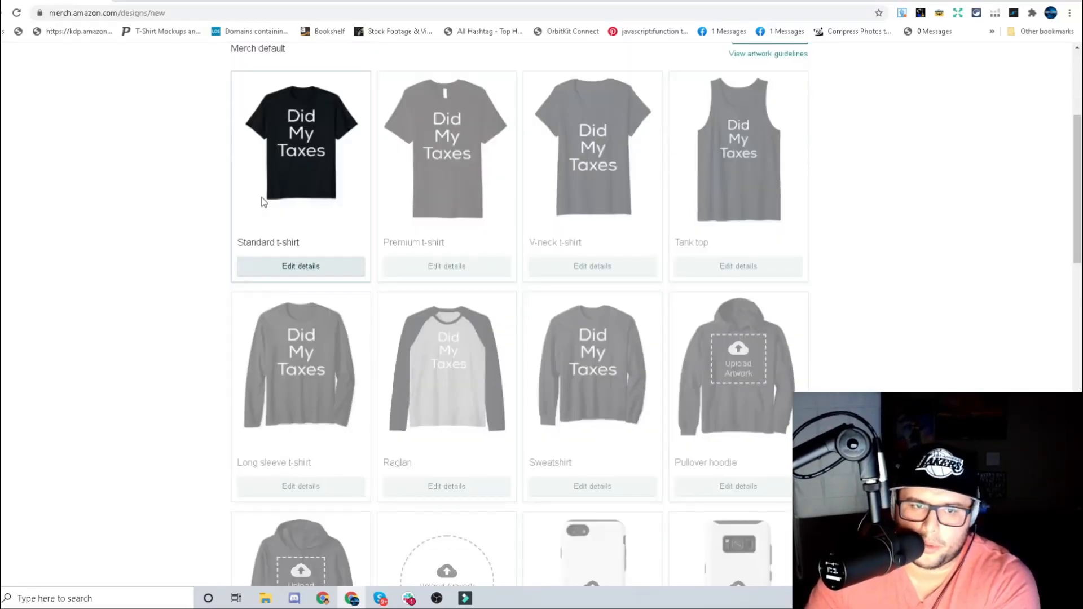
pyautogui.scroll(-3)
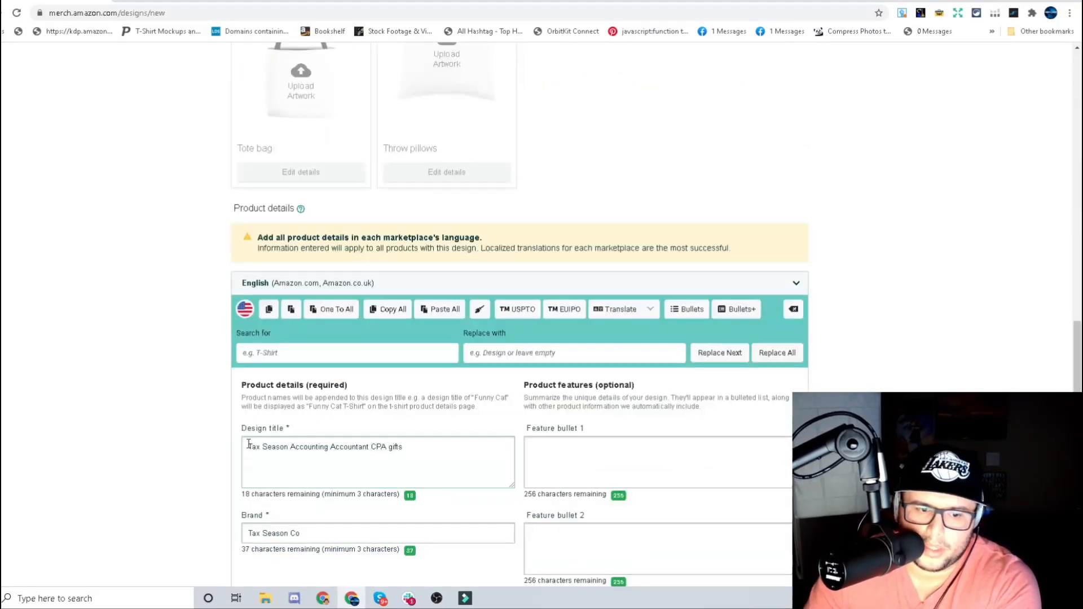
pyautogui.write('Did My Taxes')
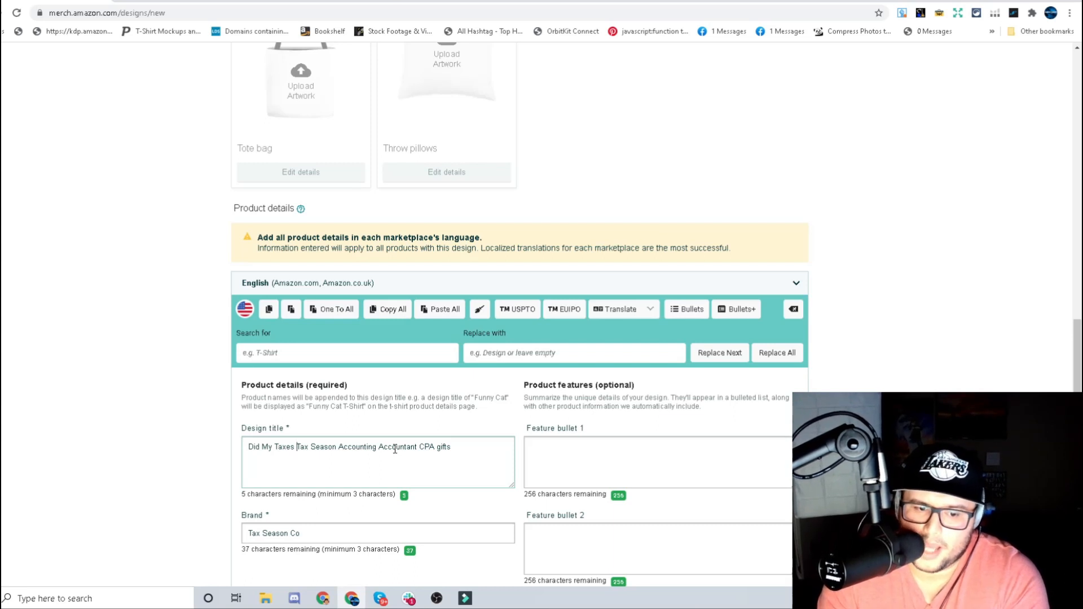
pyautogui.scroll(-3)
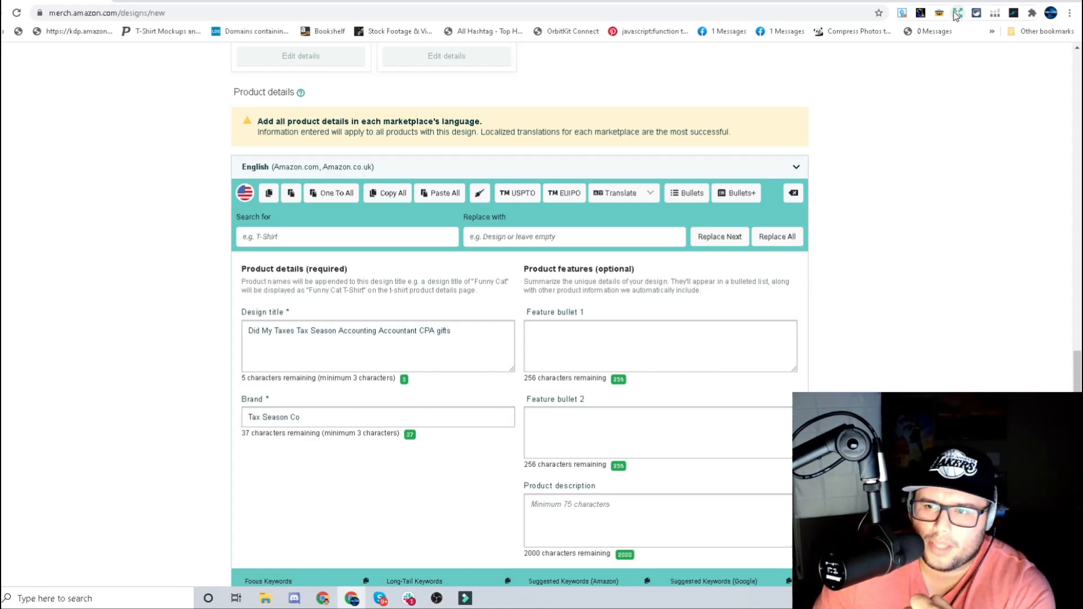
pyautogui.moveTo(957, 12)
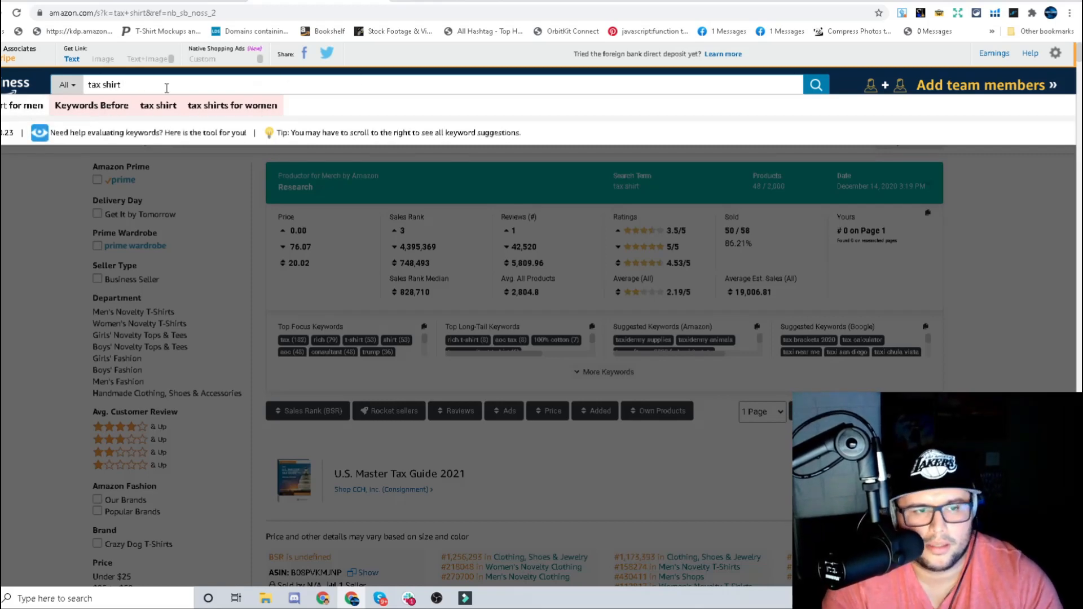
# Browse Amazon search autocomplete suggestions for 'tax', 'col' and 'cpa'
pyautogui.write('tax')
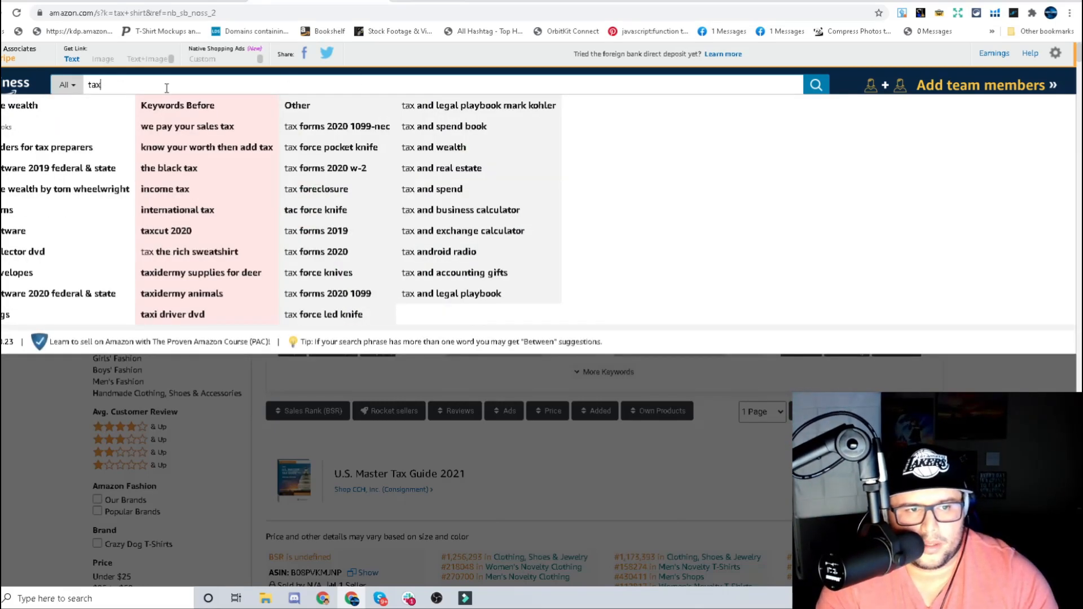
pyautogui.write('col')
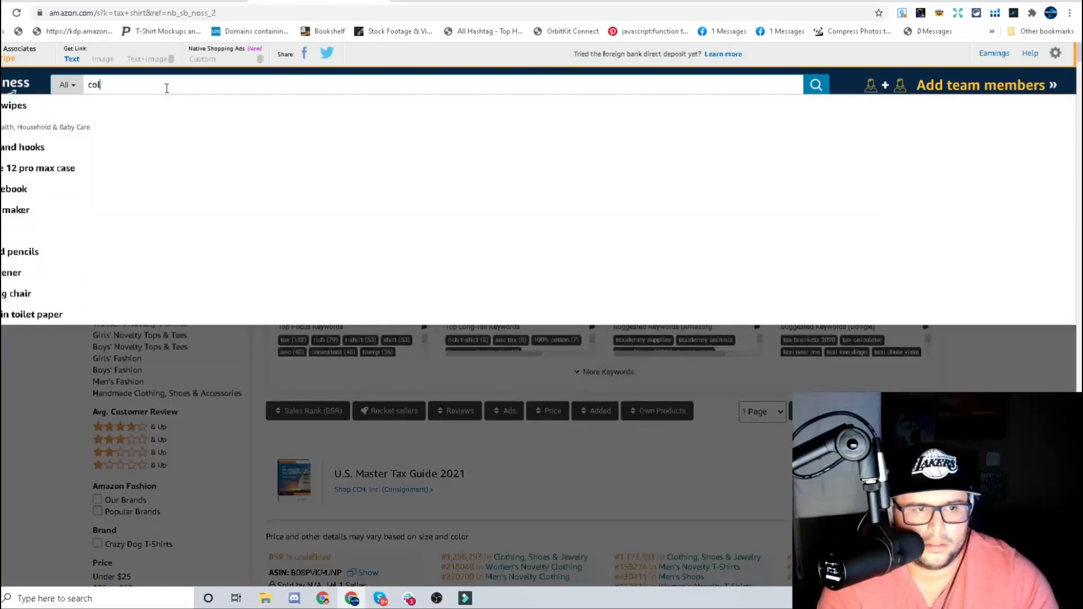
pyautogui.write('cpa')
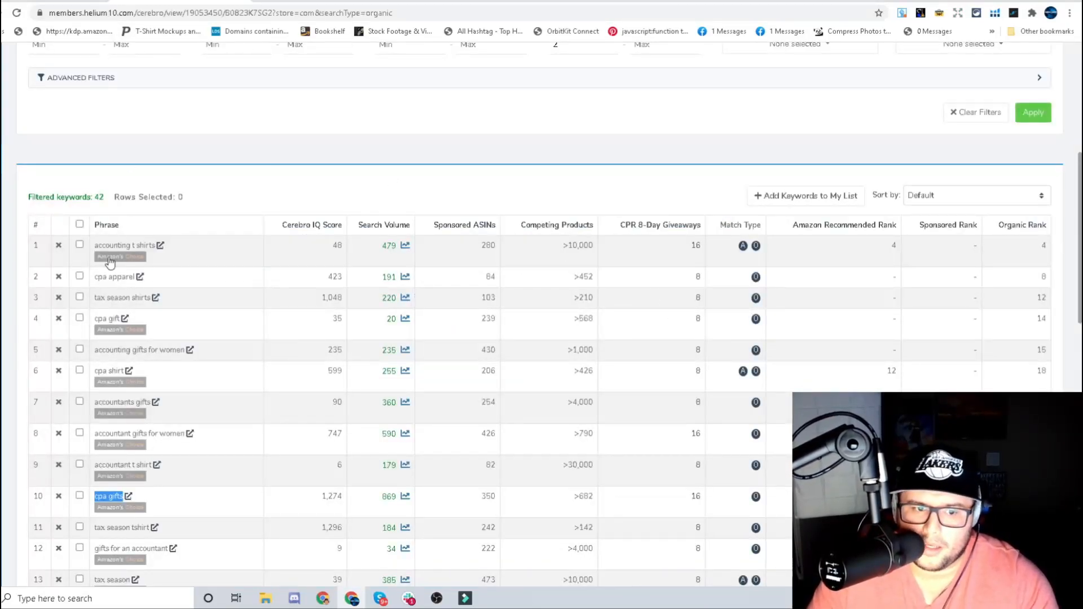
pyautogui.moveTo(351, 311)
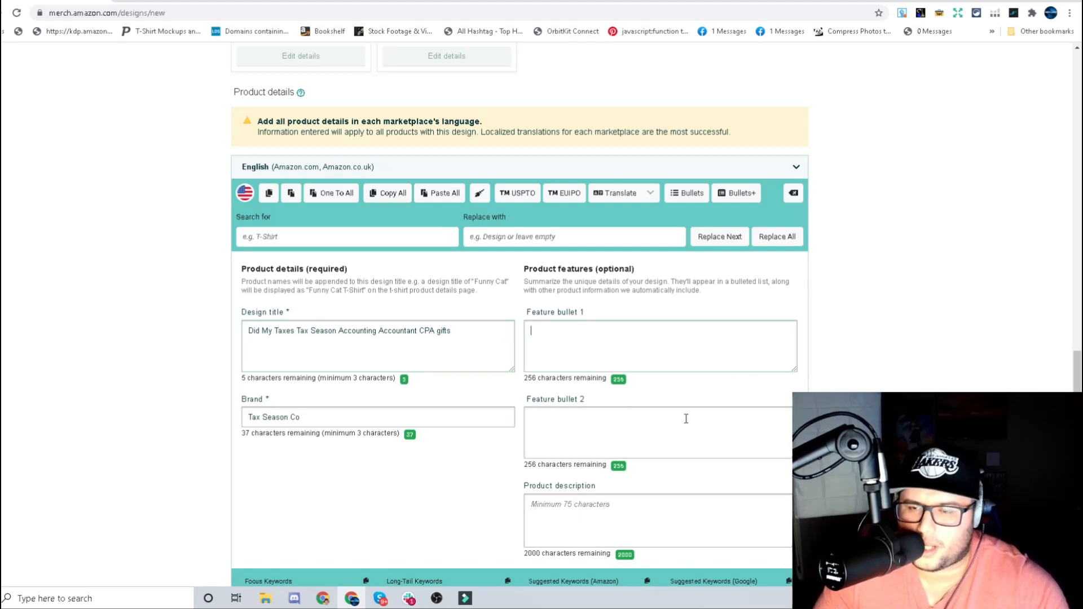
pyautogui.moveTo(599, 347)
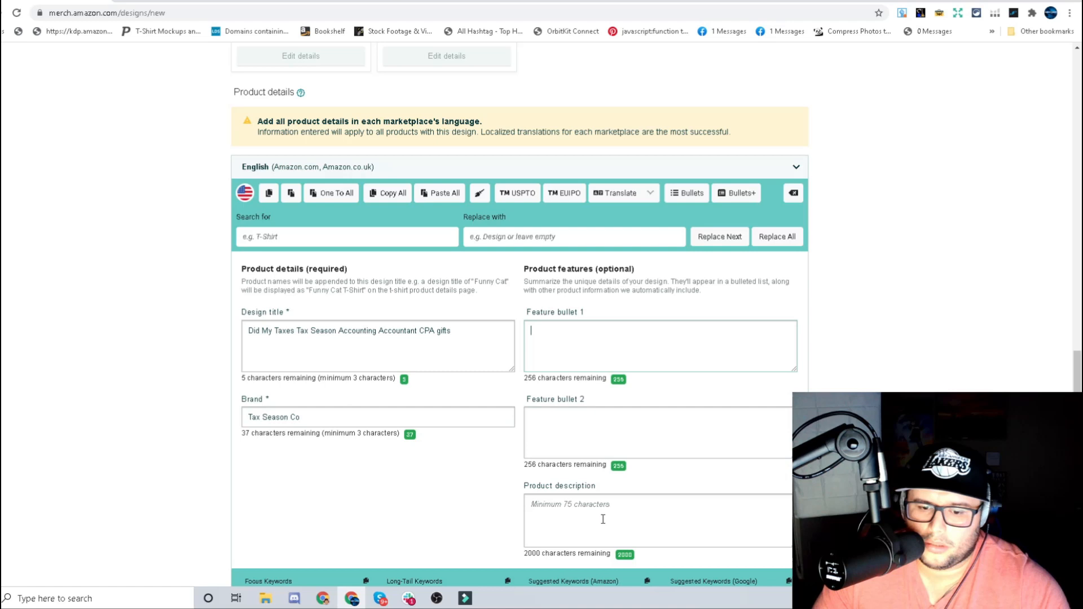
pyautogui.moveTo(380, 392)
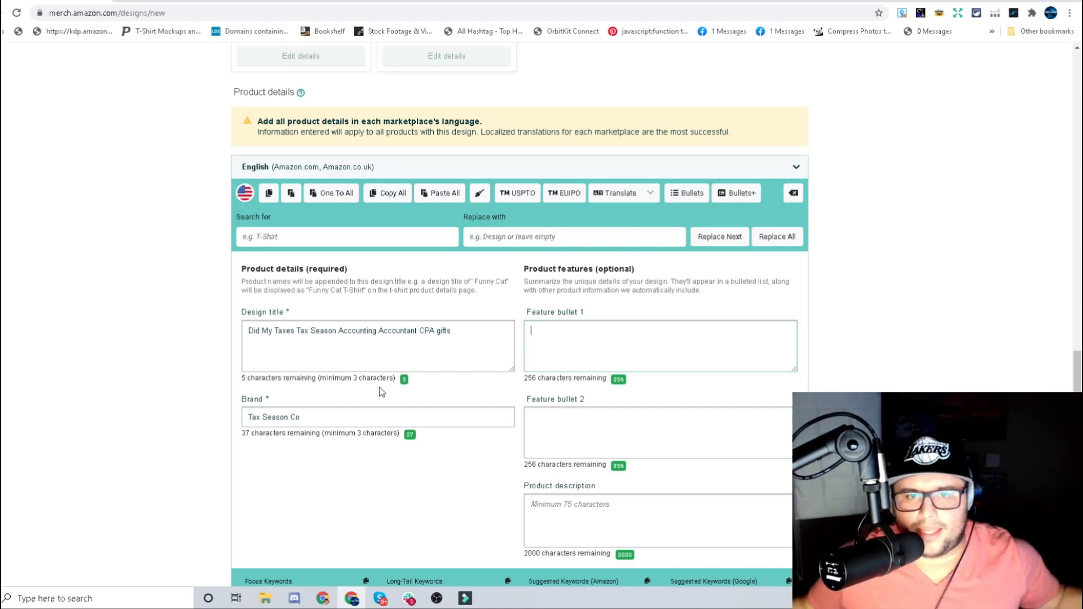